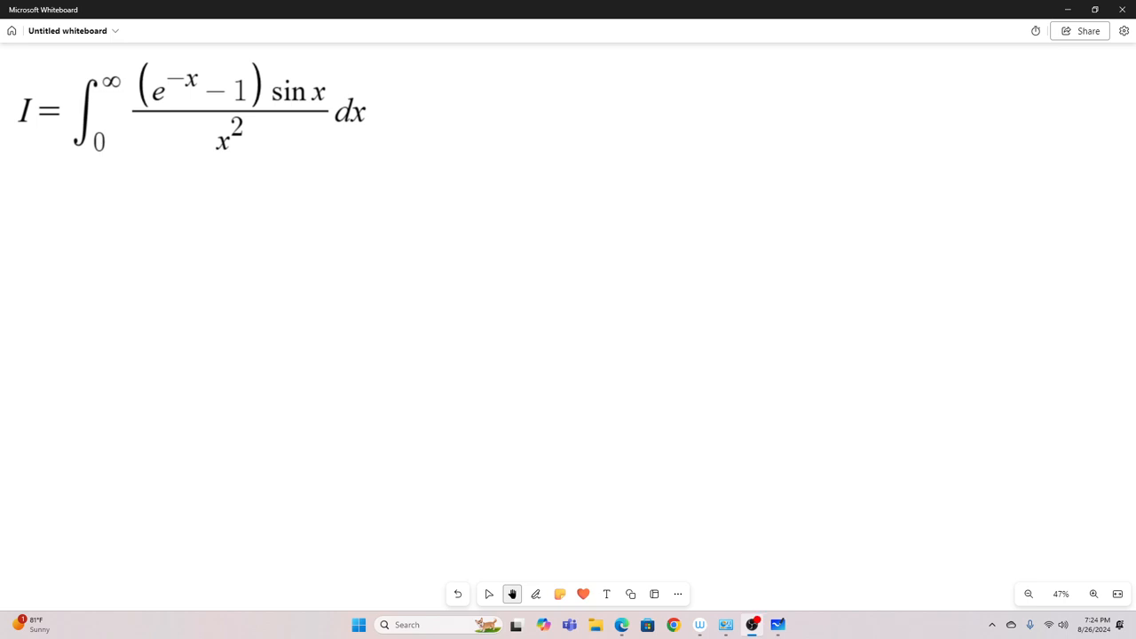
pyautogui.moveTo(391, 105)
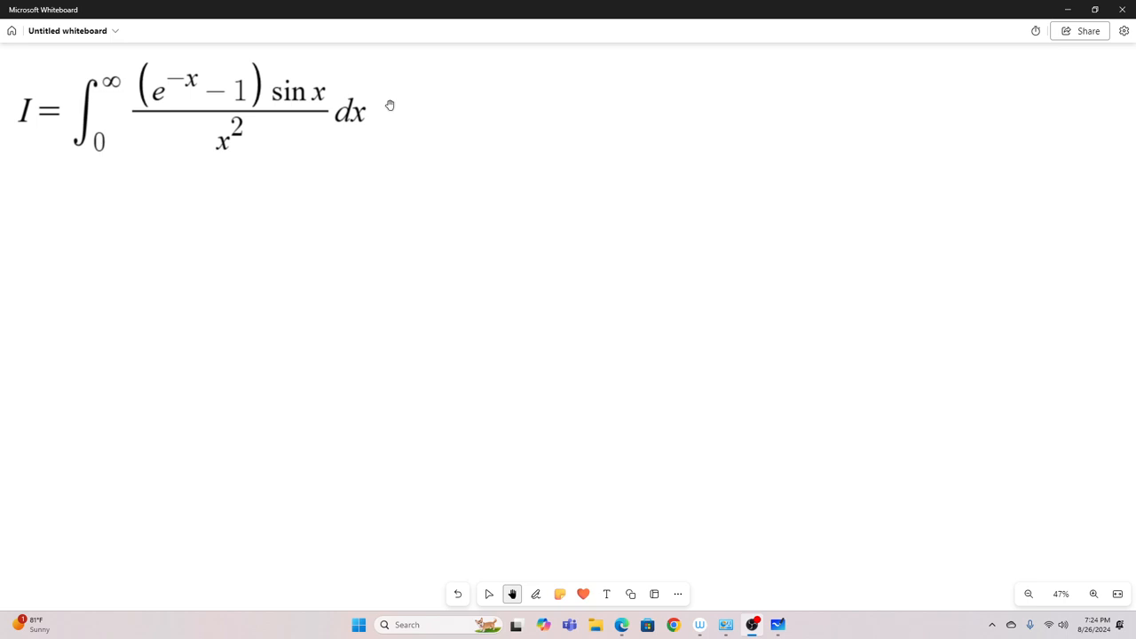
# - Add f(t) = ∫₀^∞ (e^−tx−1) sin x / x² dx with f(0)=0 and f(1)=I below the original integral
pyautogui.click(488, 593)
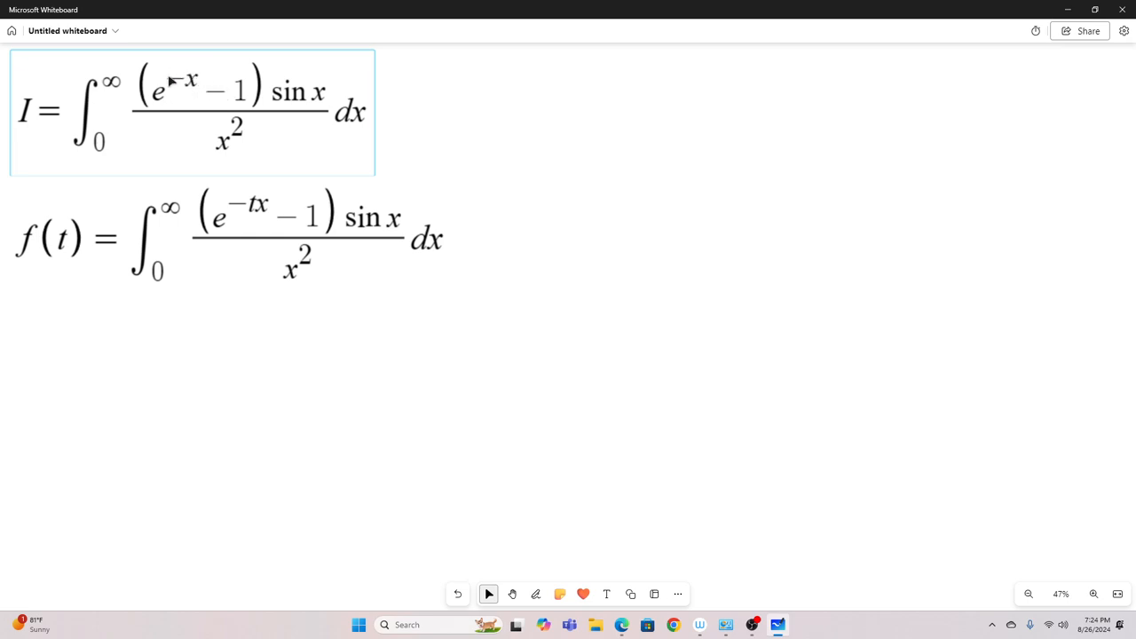
pyautogui.click(696, 283)
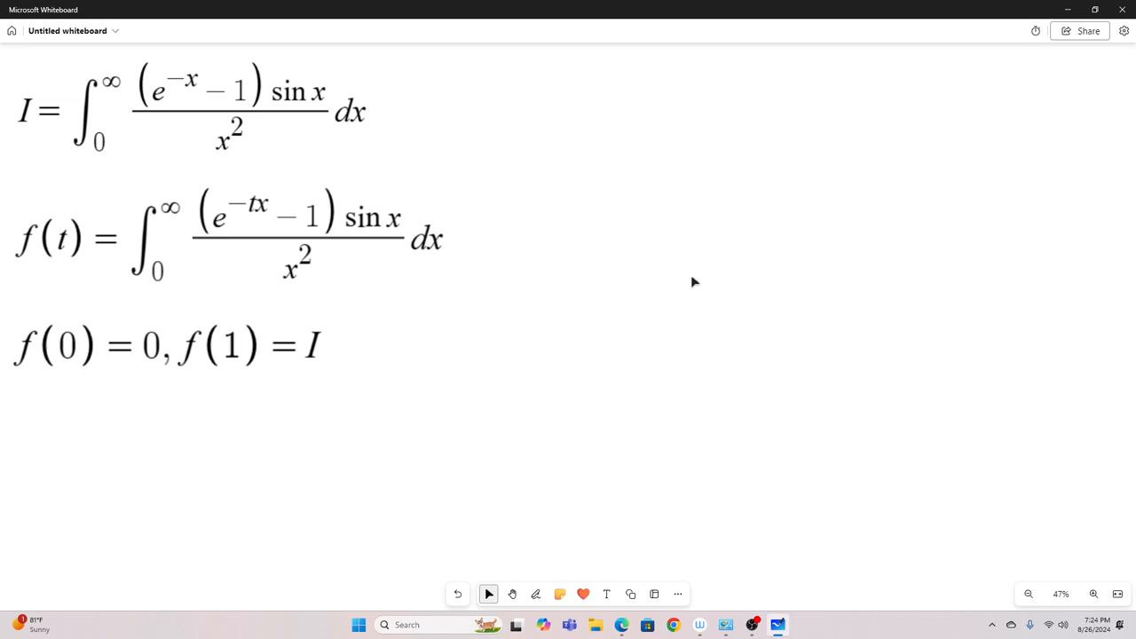
pyautogui.click(252, 204)
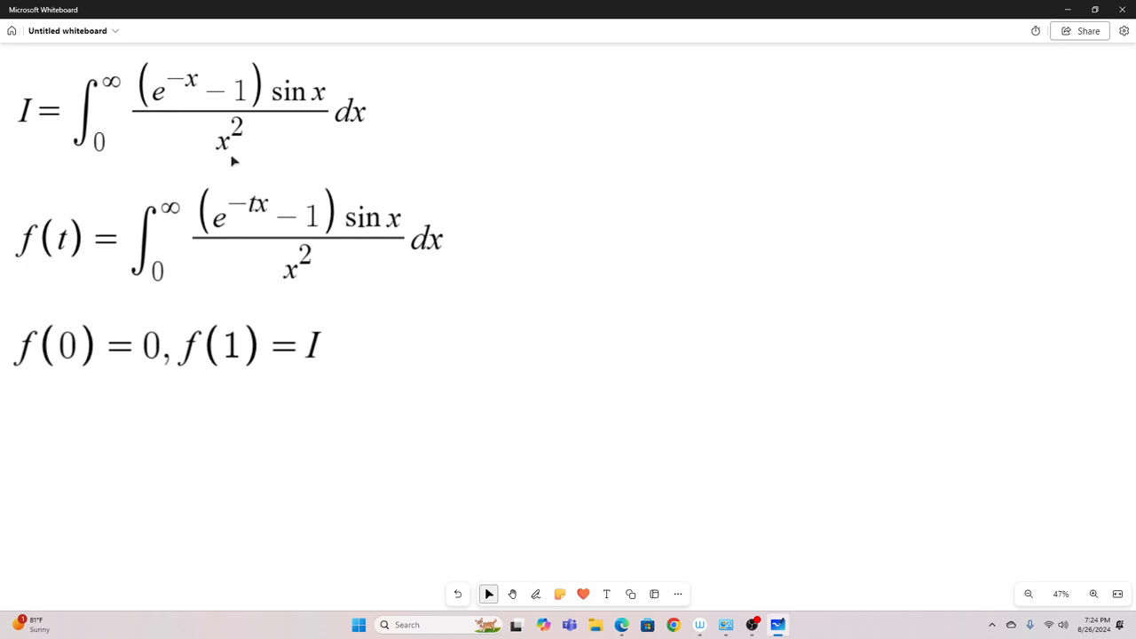
pyautogui.click(249, 213)
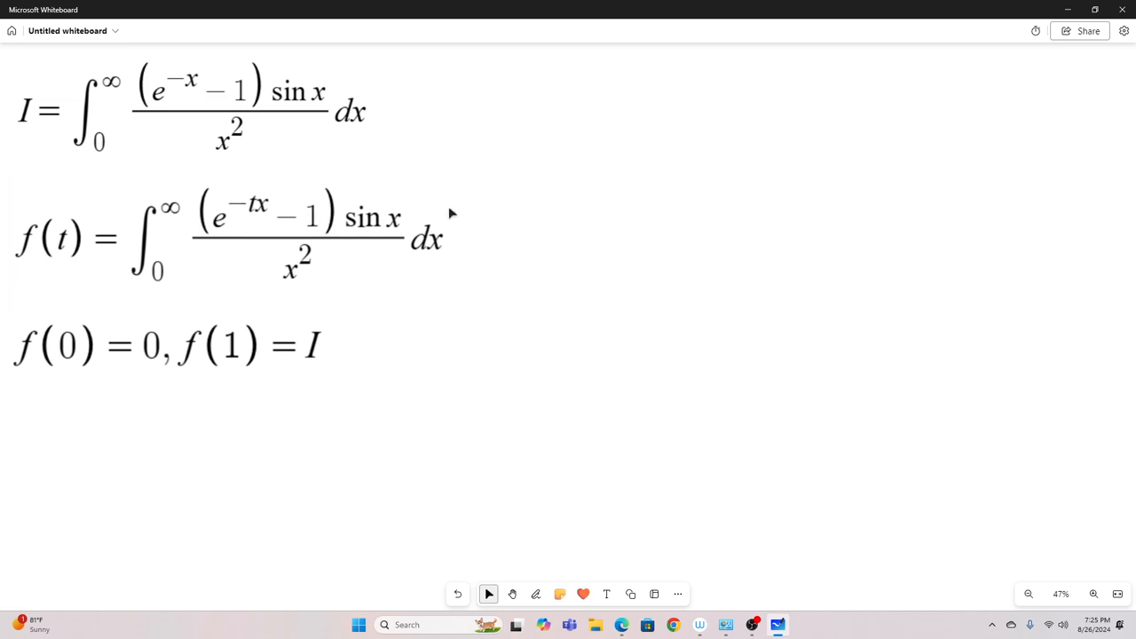
pyautogui.moveTo(373, 176)
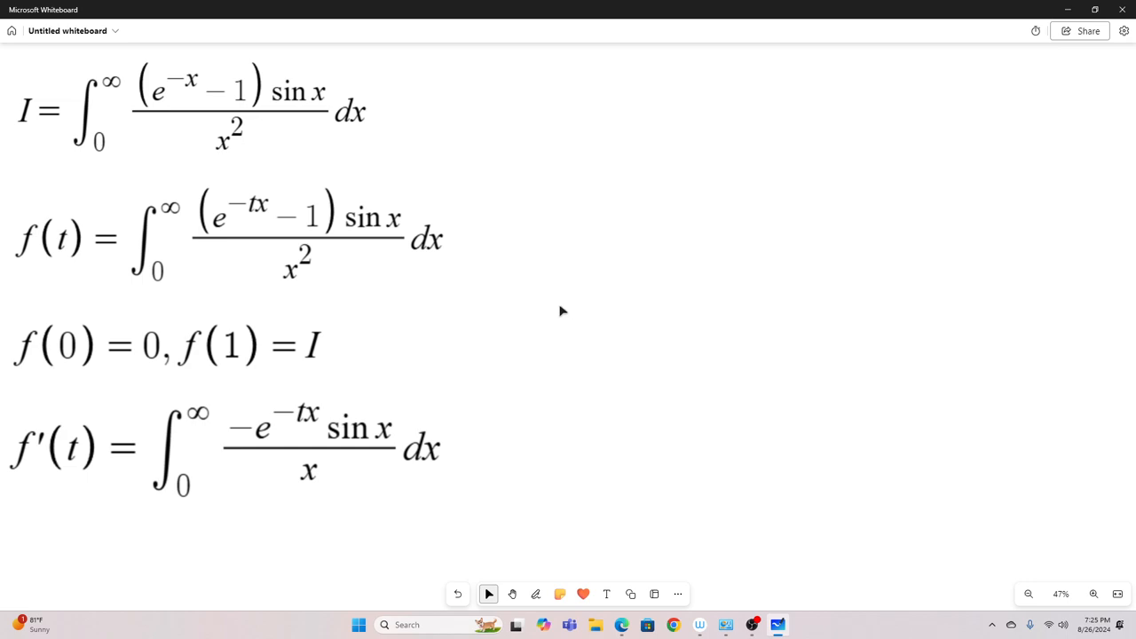
pyautogui.moveTo(558, 311)
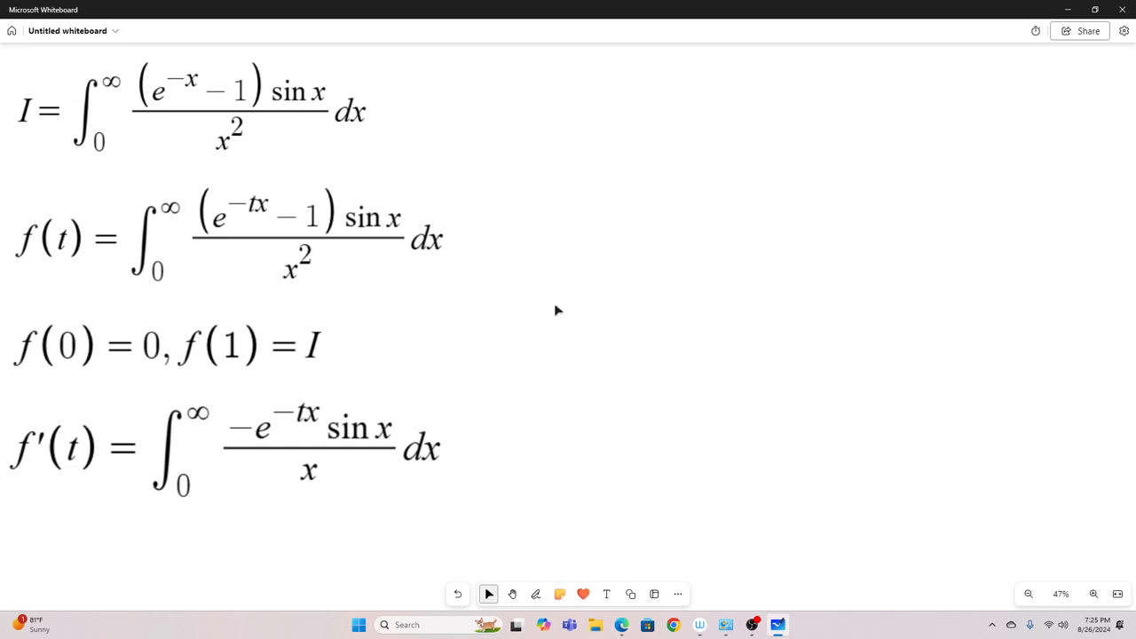
pyautogui.moveTo(433, 238)
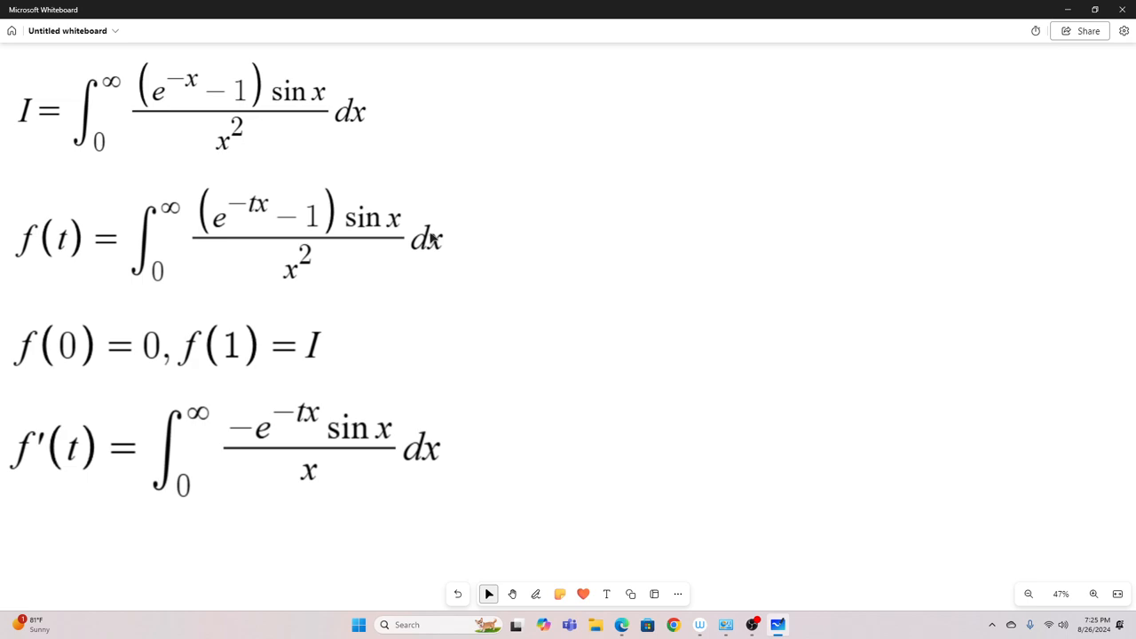
pyautogui.moveTo(330, 186)
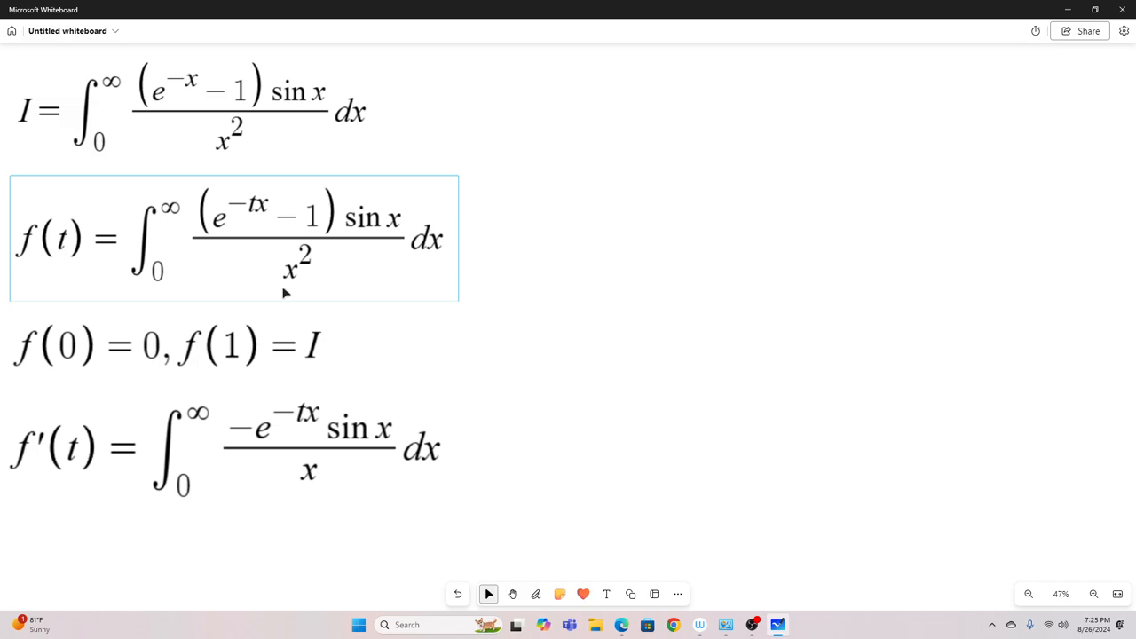
pyautogui.moveTo(391, 211)
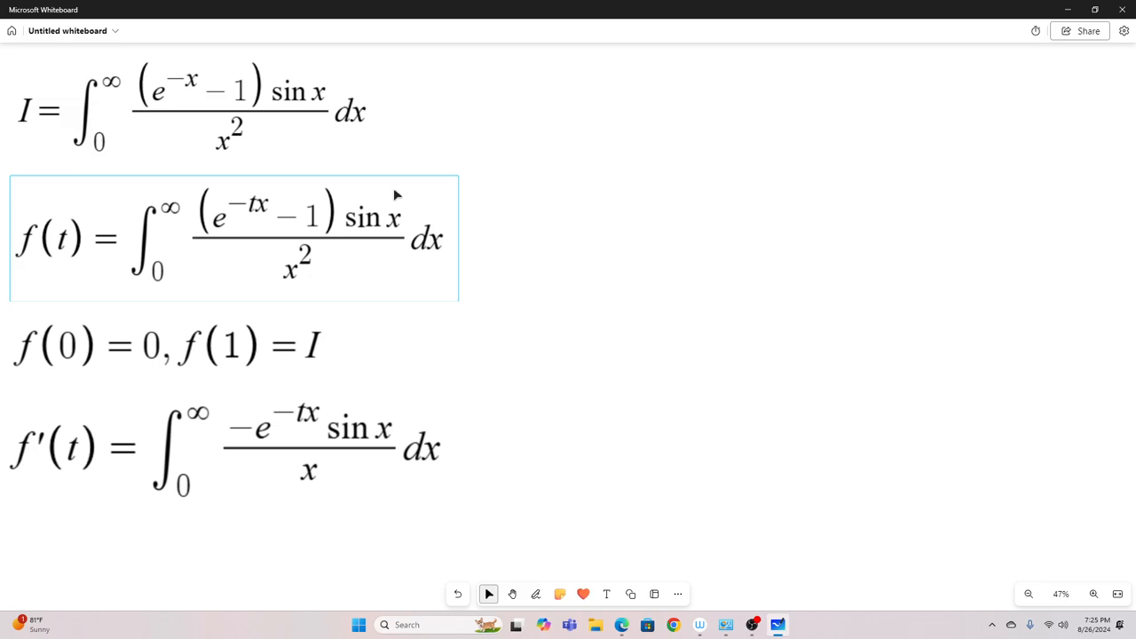
pyautogui.moveTo(268, 293)
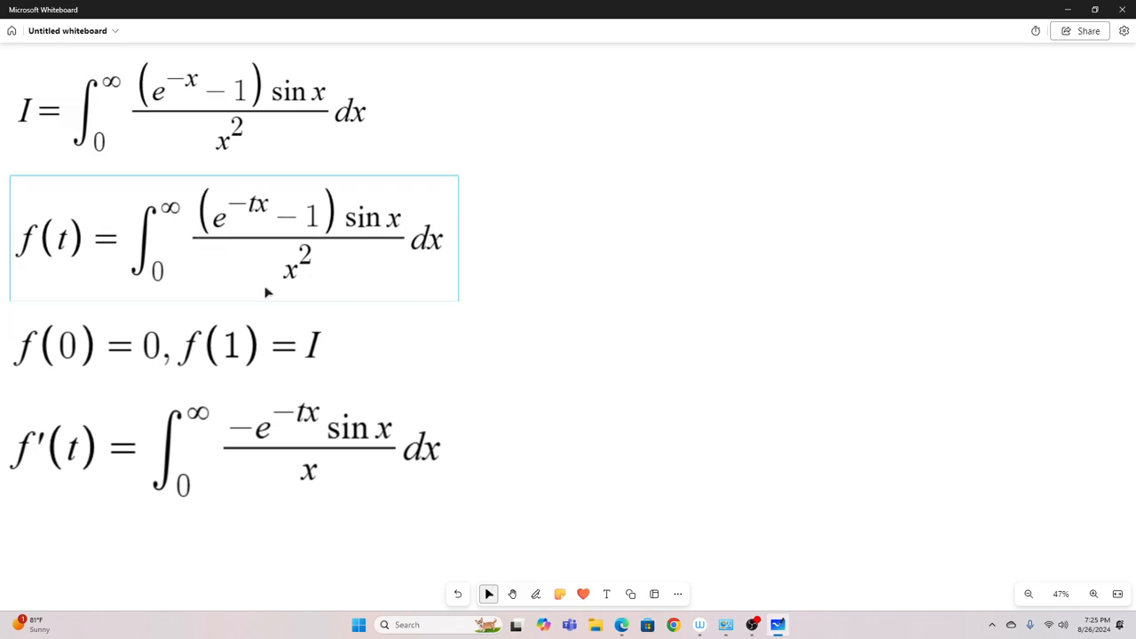
# - Add f′(t) = ∫₀^∞ −e^−tx sin x / x dx beneath the boundary conditions
pyautogui.click(604, 371)
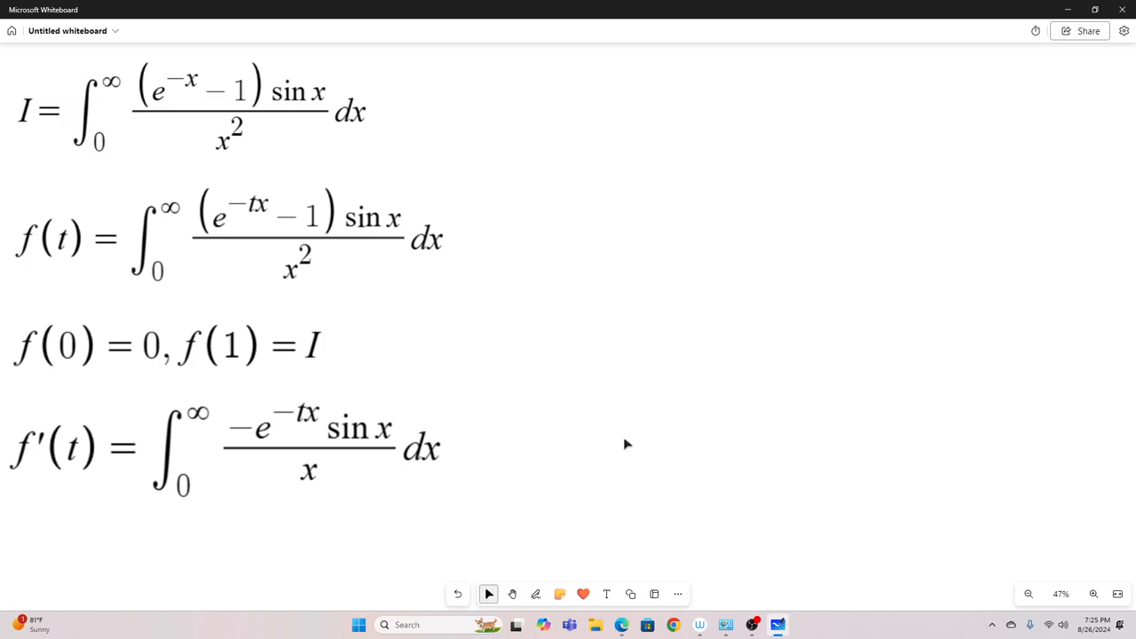
# - Add f′(0) = −∫₀^∞ sin x / x dx = −π/2 under the f′(t) line
pyautogui.scroll(-3)
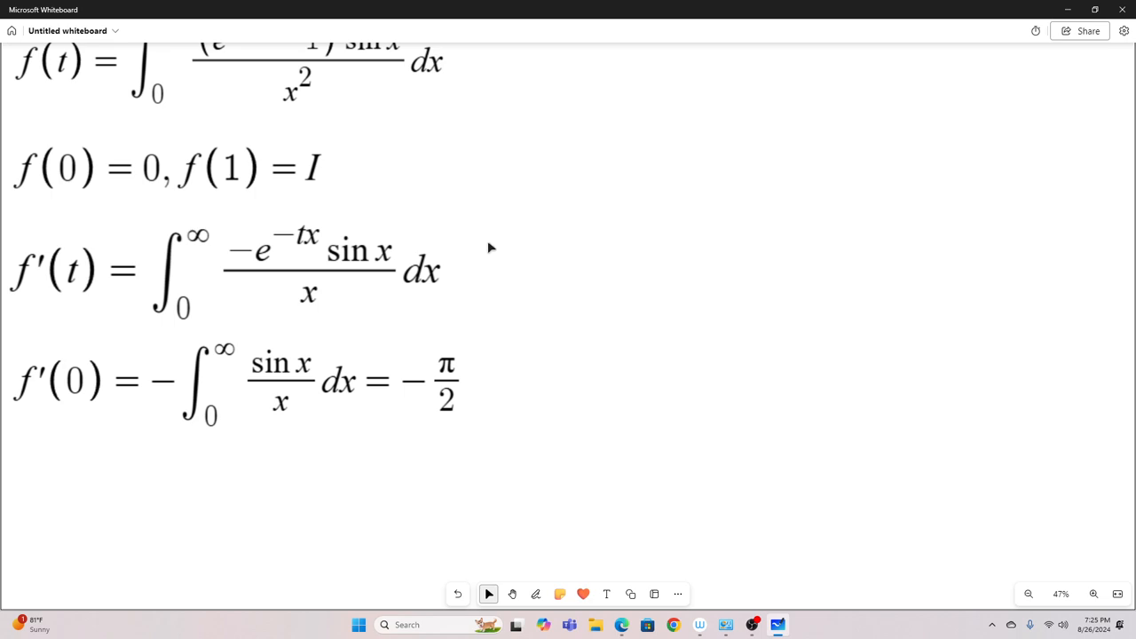
pyautogui.click(217, 380)
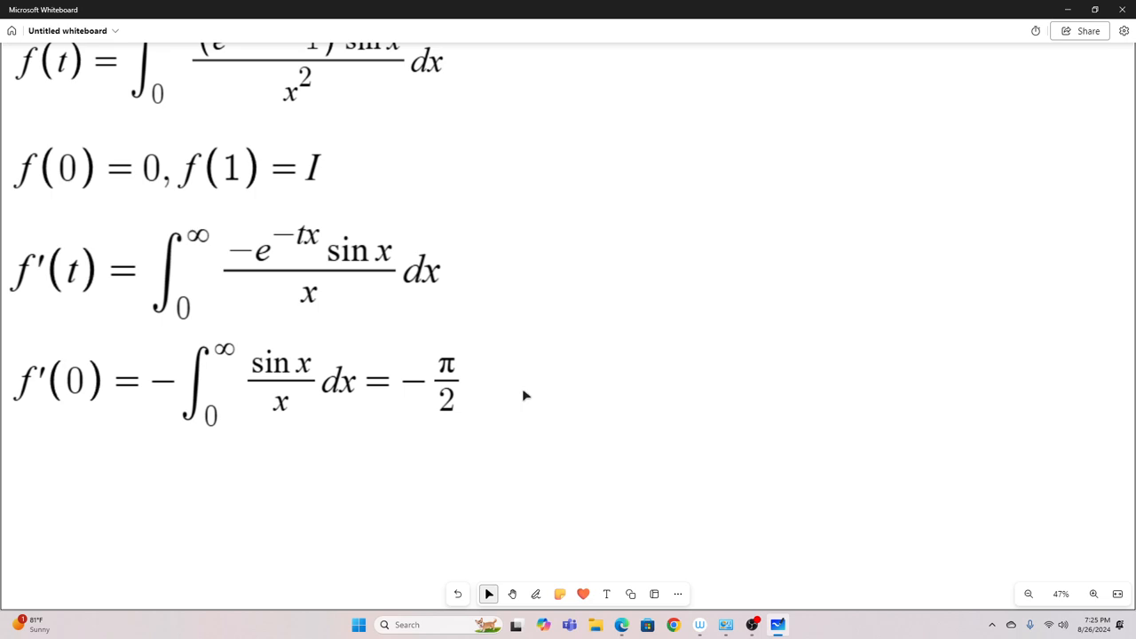
pyautogui.click(288, 259)
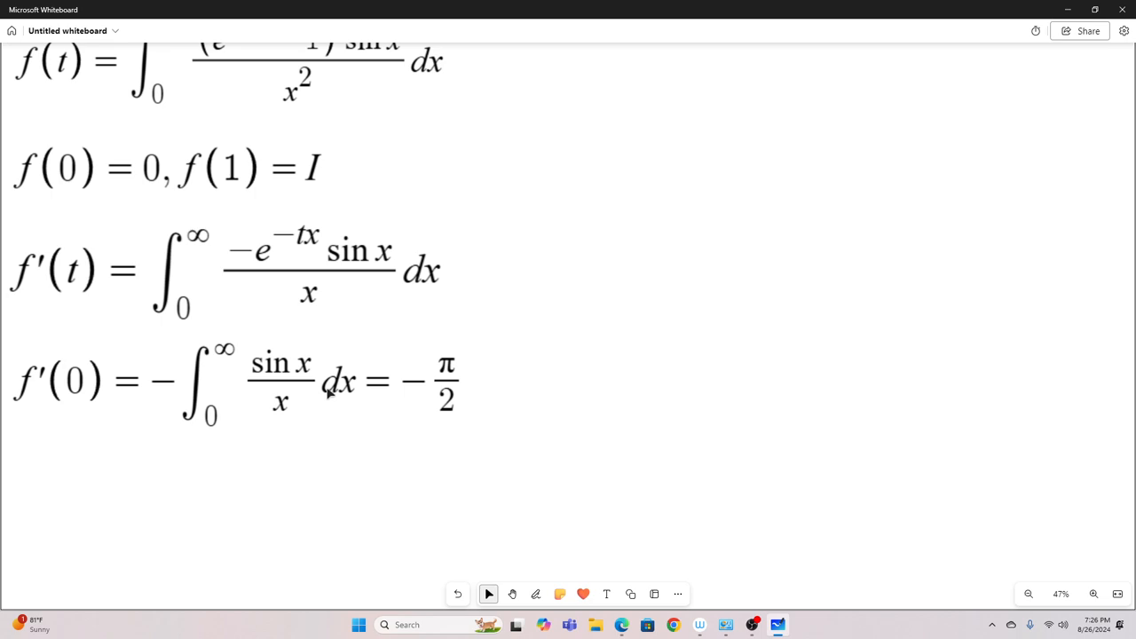
pyautogui.moveTo(579, 382)
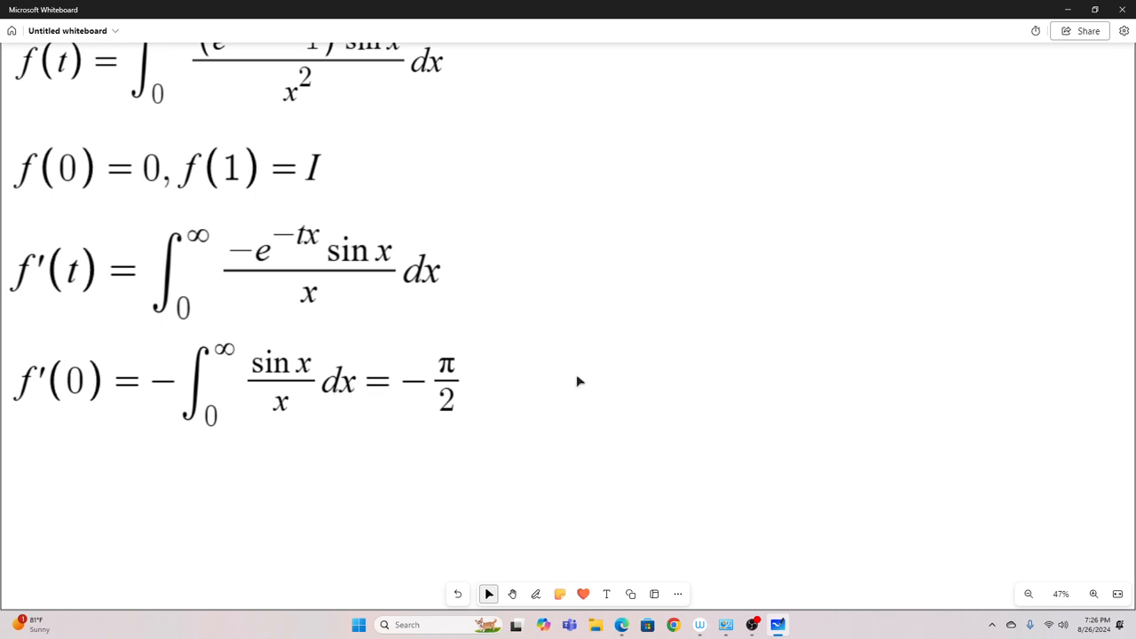
pyautogui.moveTo(582, 378)
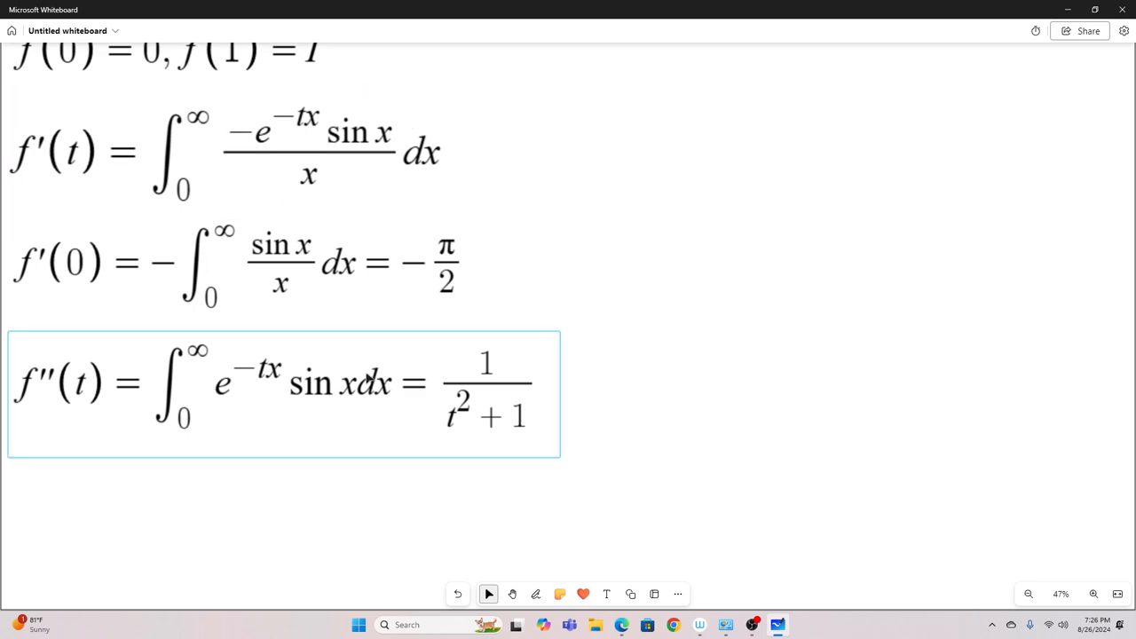
# - Add f″(t) = ∫₀^∞ e^−tx sin x dx = 1/(t²+1) beneath f′(0)
pyautogui.click(799, 488)
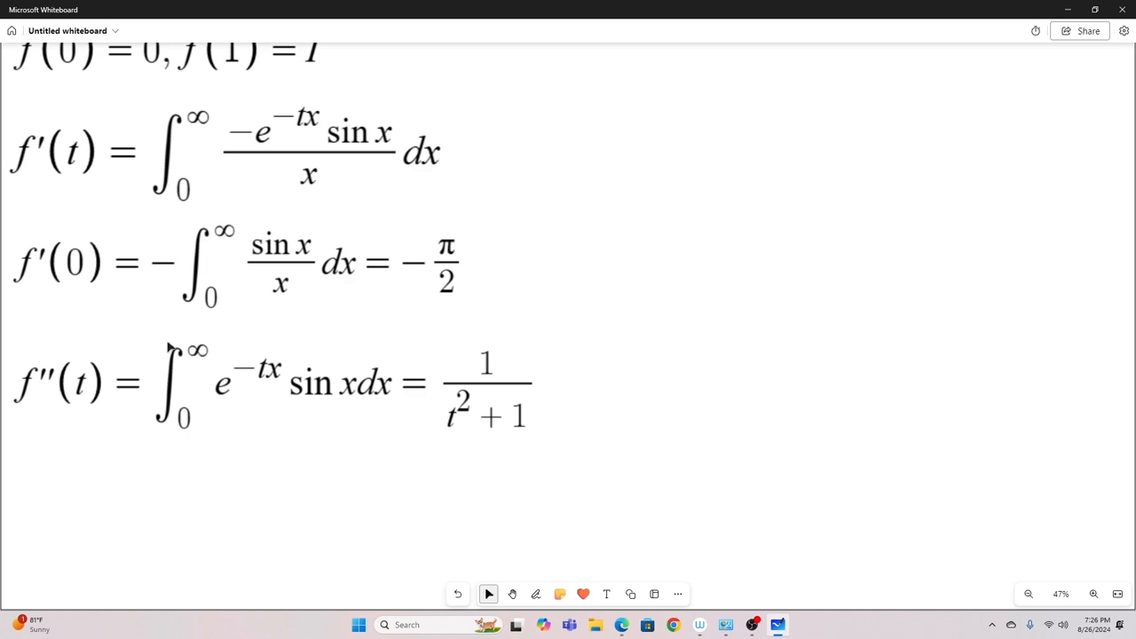
pyautogui.moveTo(728, 401)
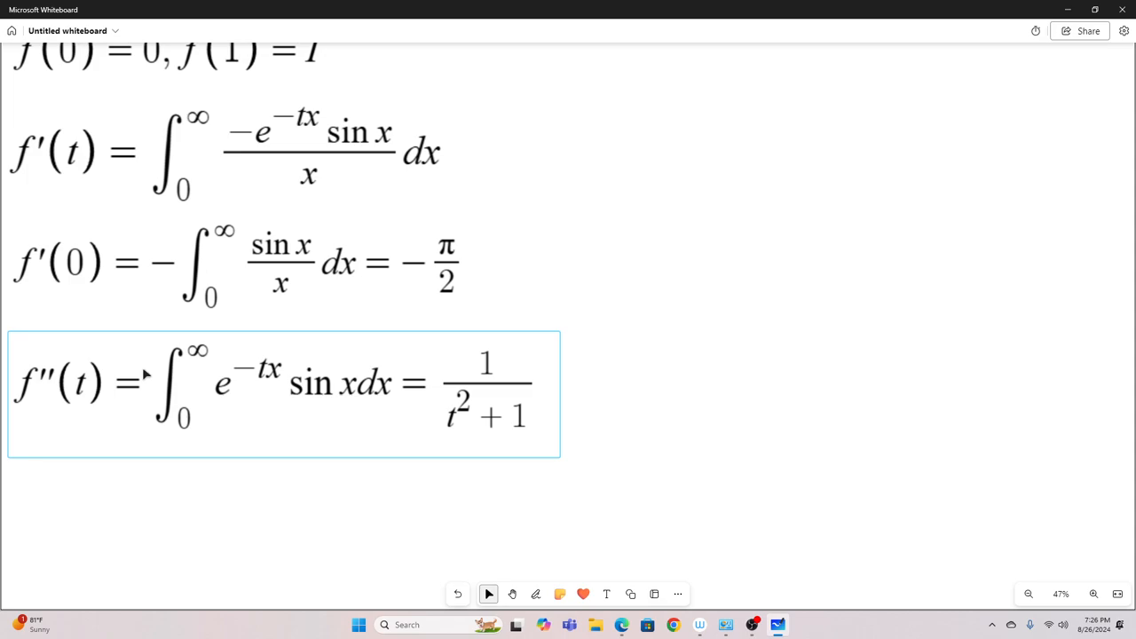
pyautogui.click(666, 374)
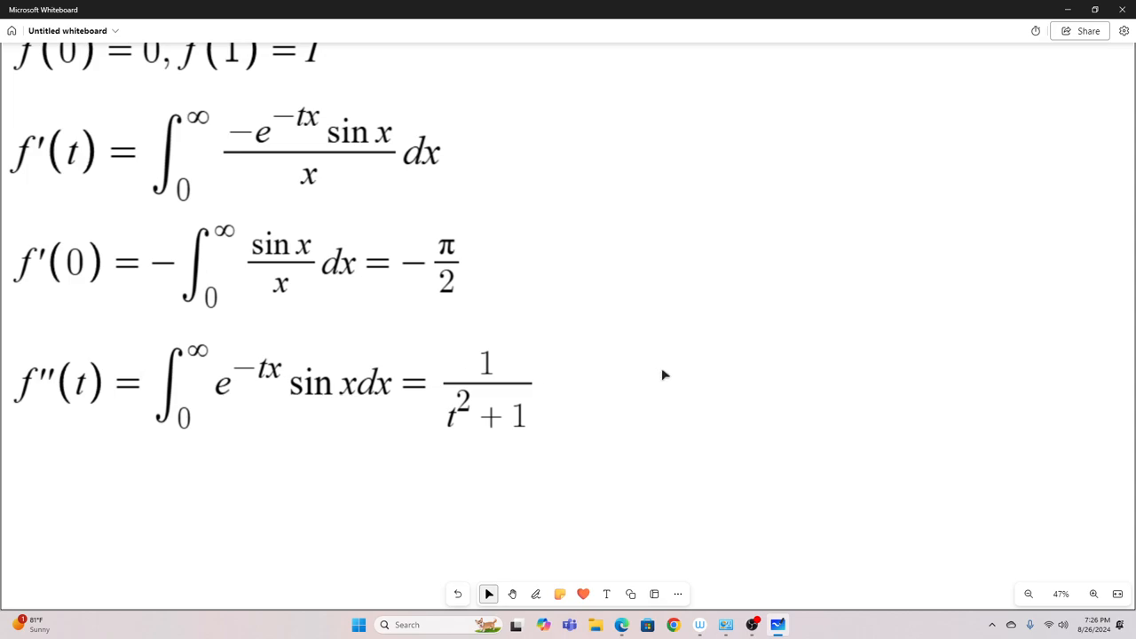
pyautogui.moveTo(472, 387)
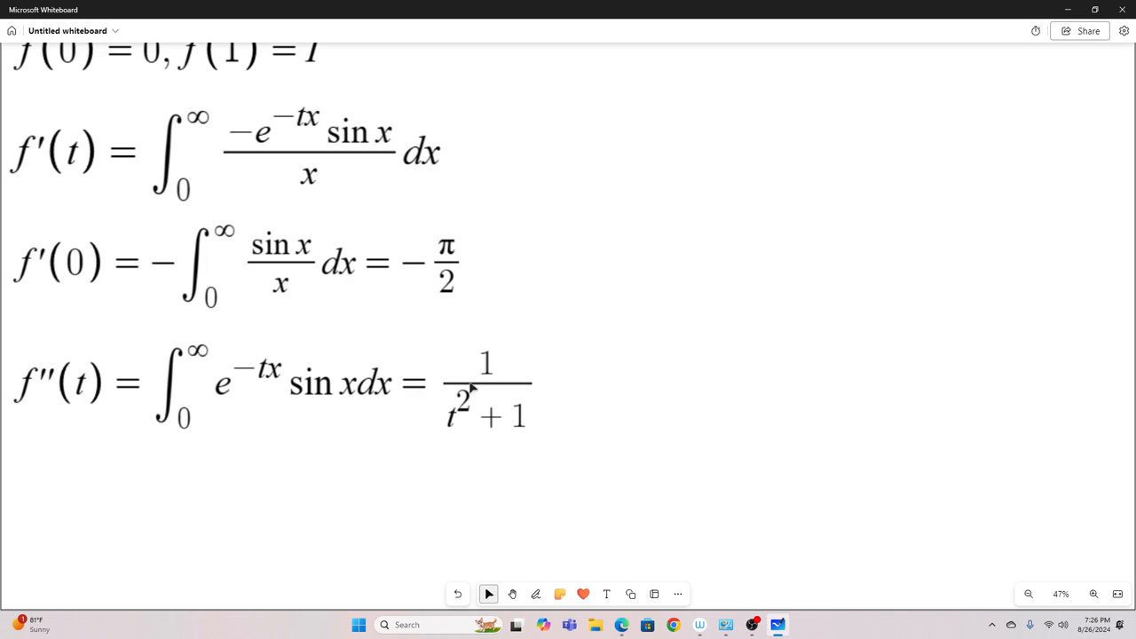
pyautogui.moveTo(744, 401)
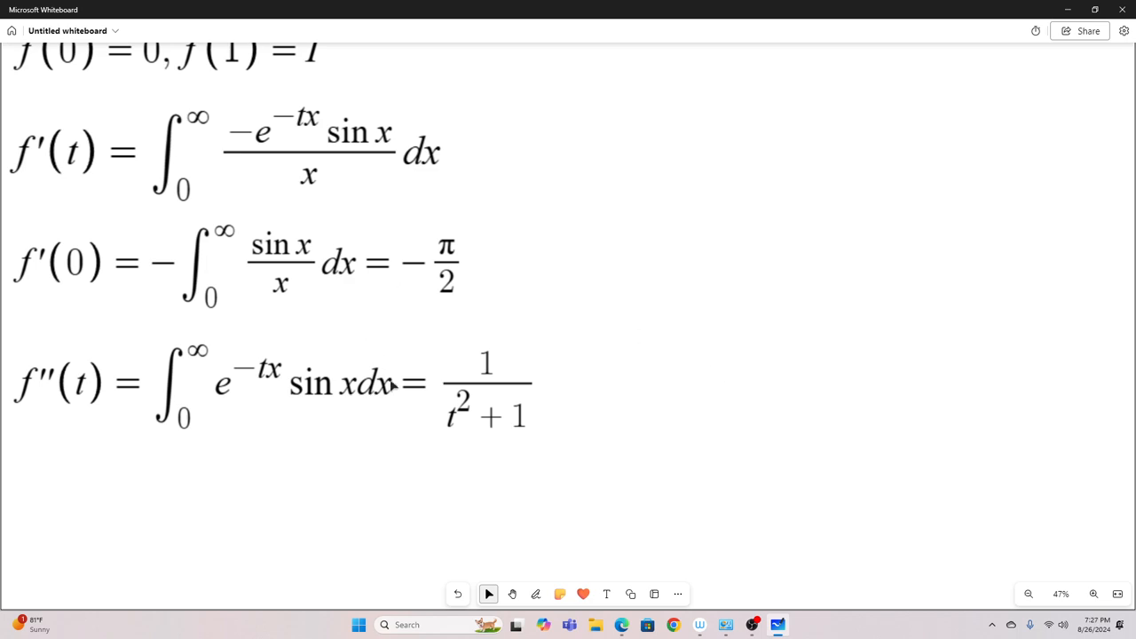
pyautogui.moveTo(784, 369)
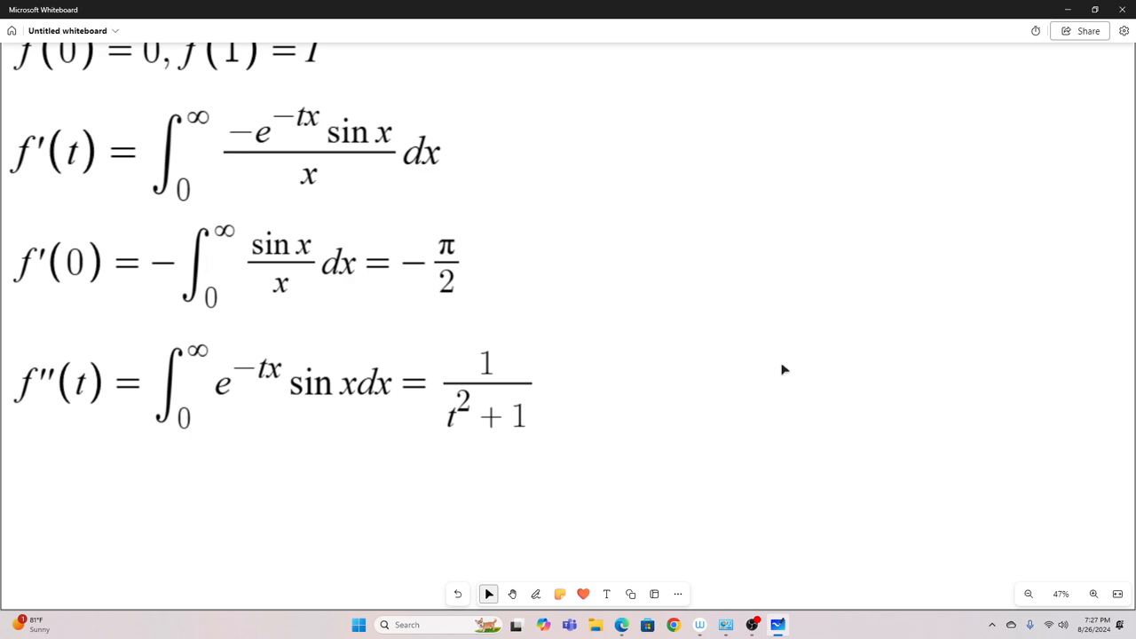
# - Add f′(t) = ∫1/(t²+1)dt = arctan t + C and f′(0) = −π/2 giving C = −π/2
pyautogui.scroll(-3)
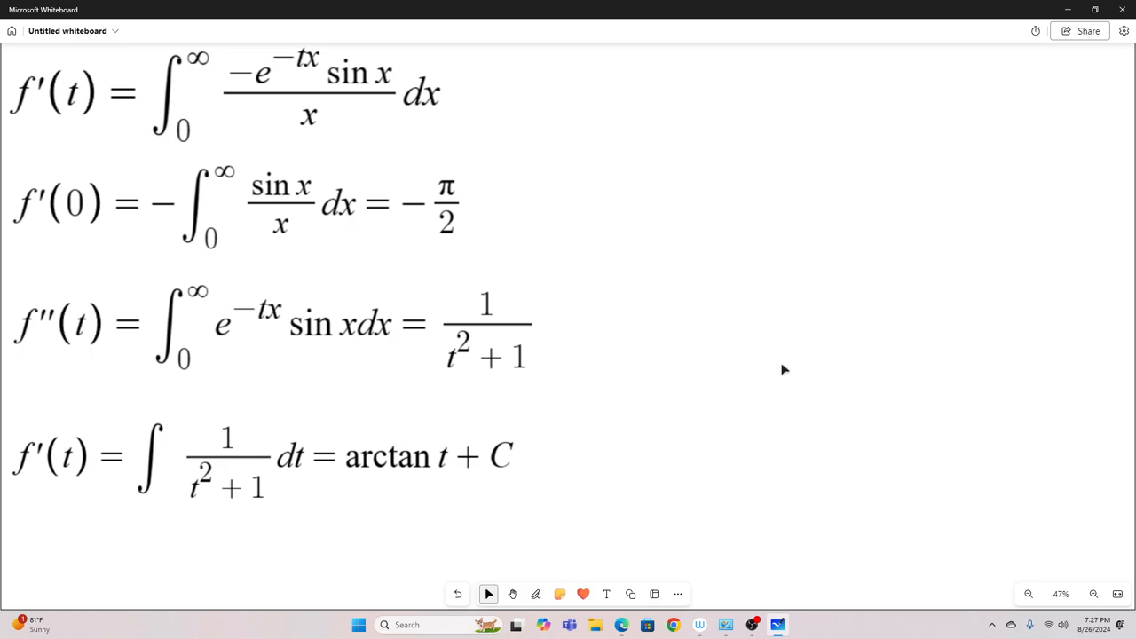
pyautogui.moveTo(806, 368)
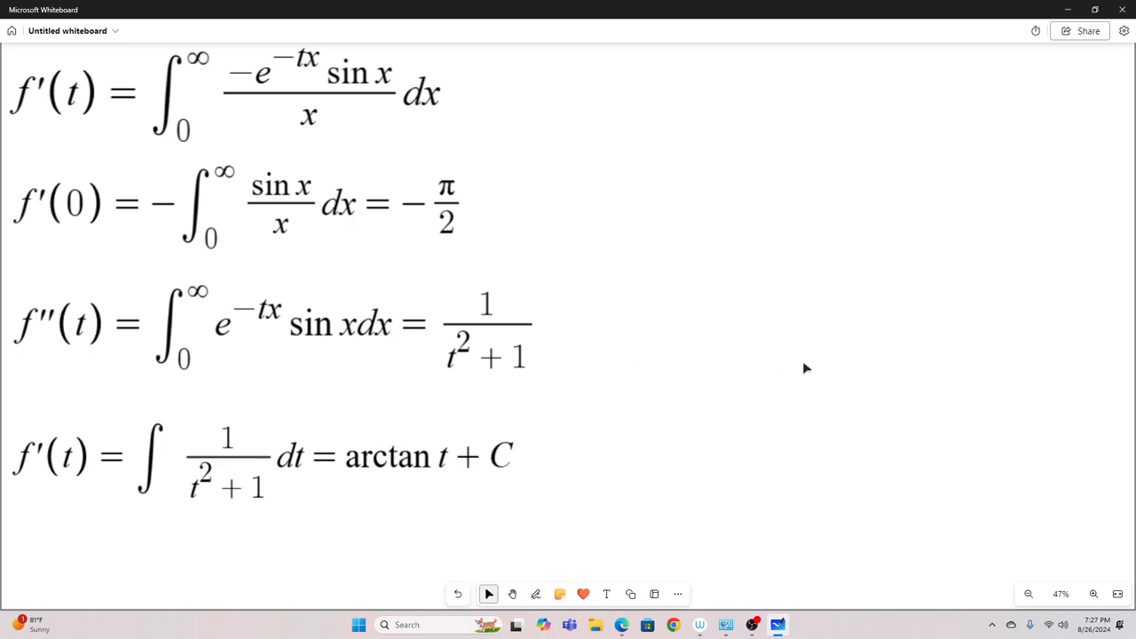
pyautogui.moveTo(829, 389)
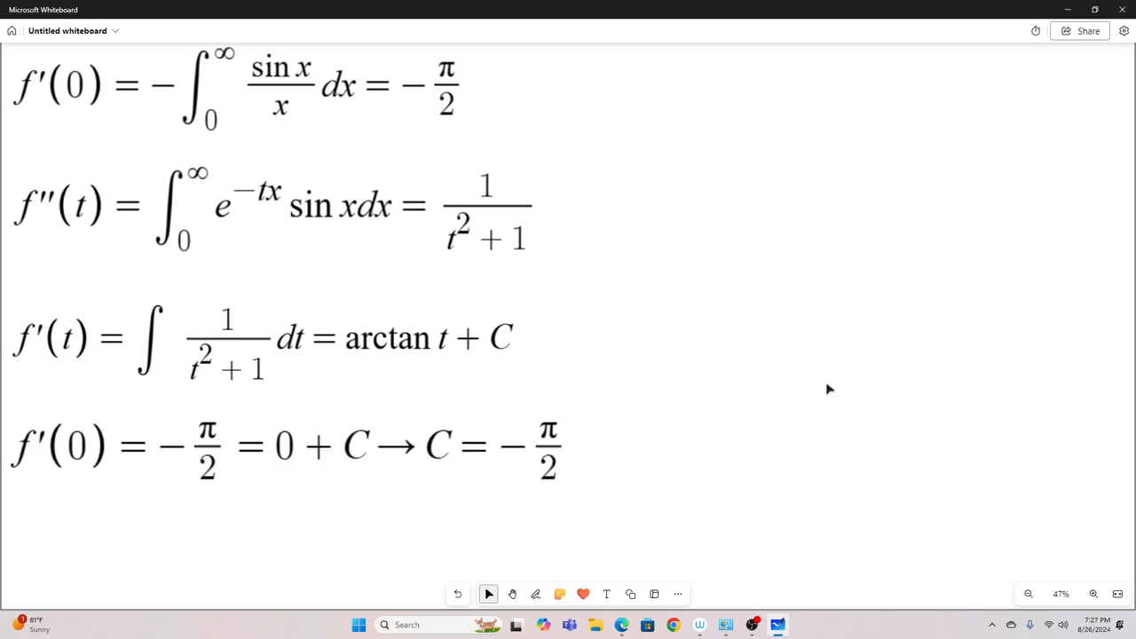
pyautogui.moveTo(699, 424)
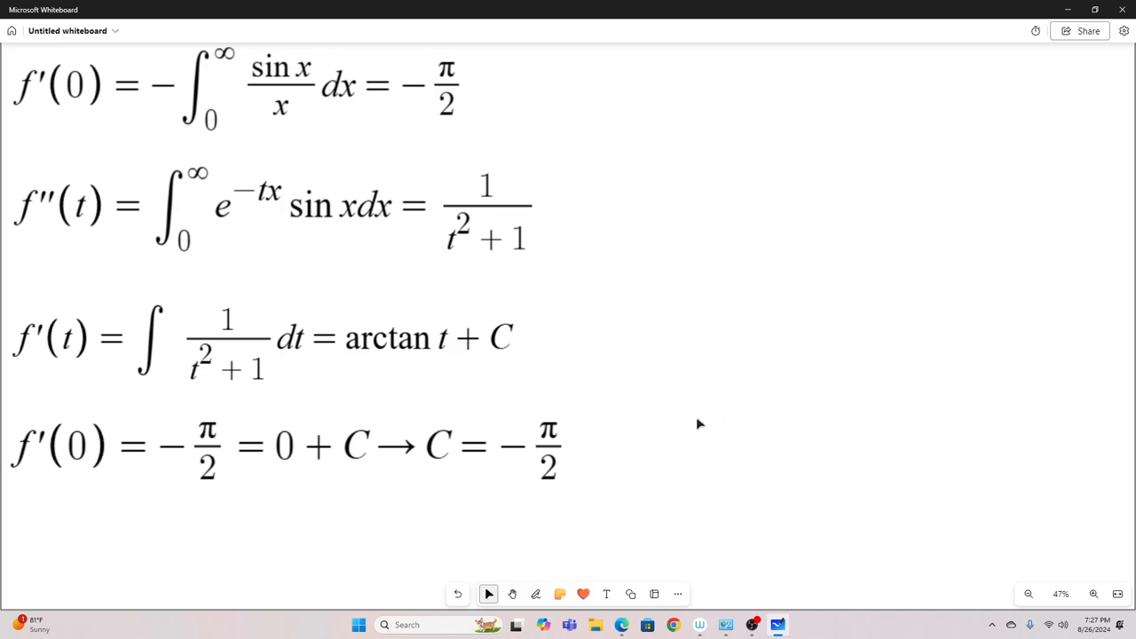
pyautogui.click(327, 435)
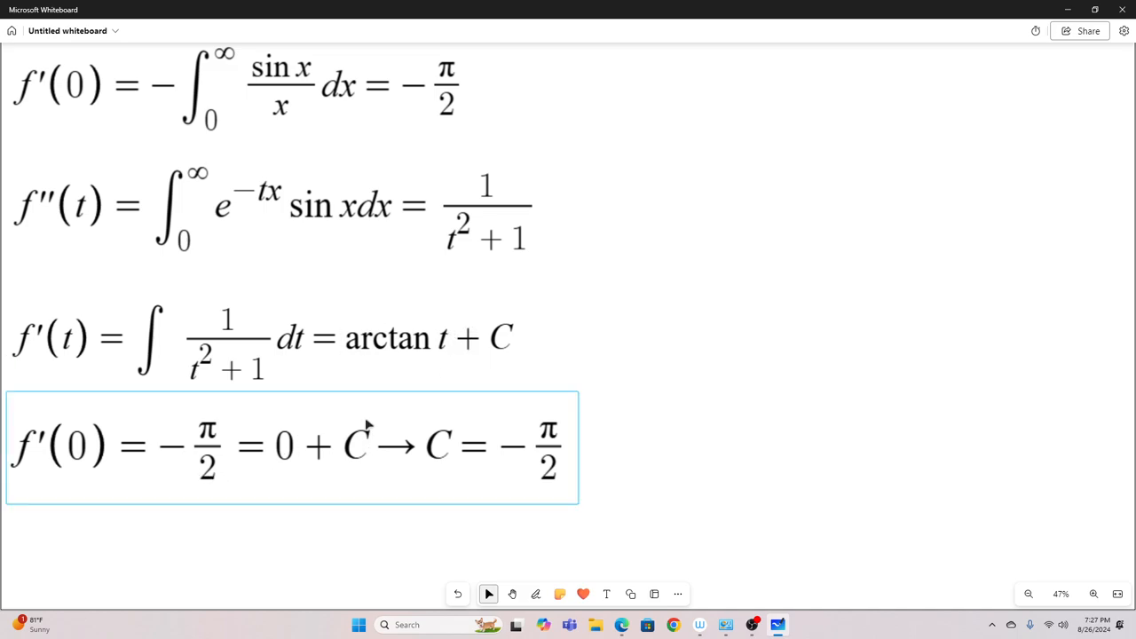
pyautogui.moveTo(313, 455)
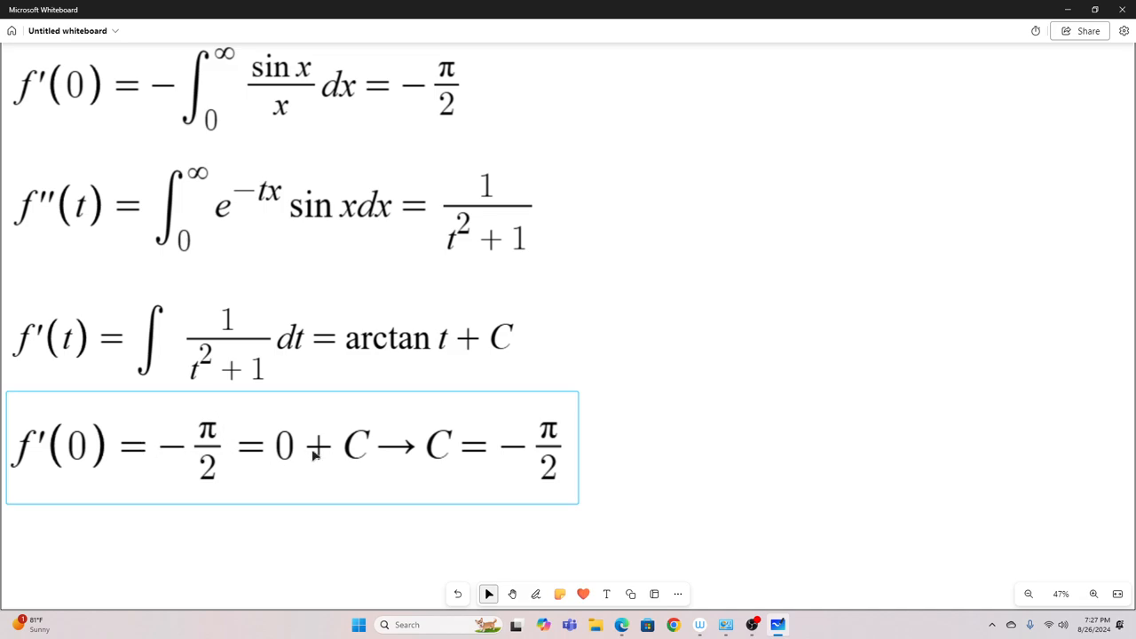
pyautogui.moveTo(569, 434)
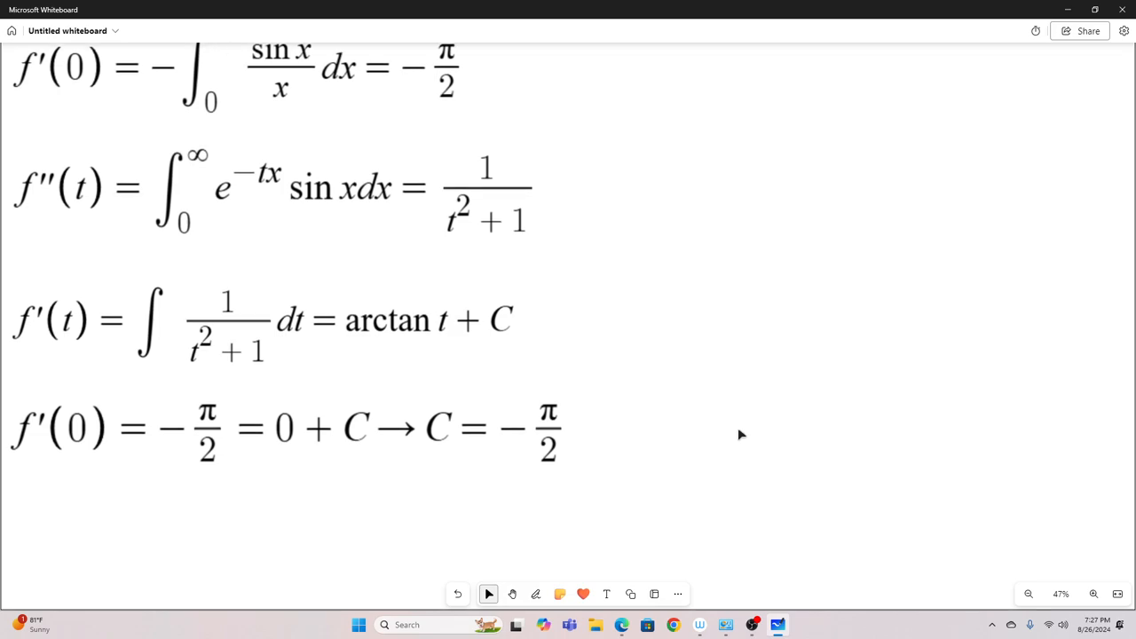
# - Add f′(t) = arctan t − π/2 and f(t) = −ln(t²+1)/2 + t arctan t − πt/2 + C
pyautogui.scroll(3)
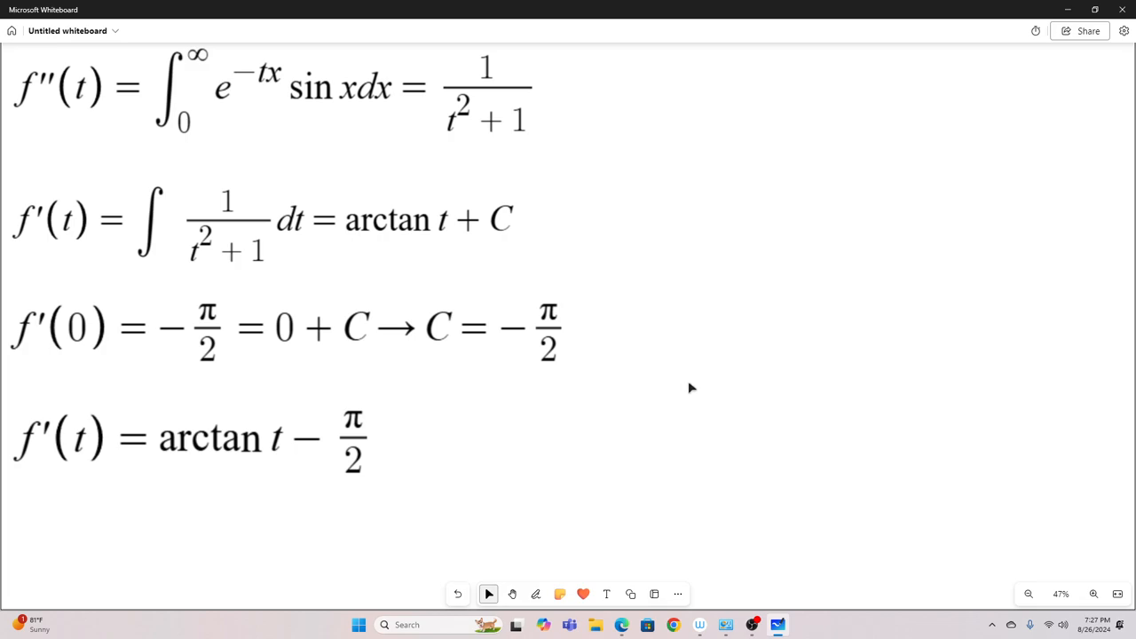
pyautogui.scroll(-3)
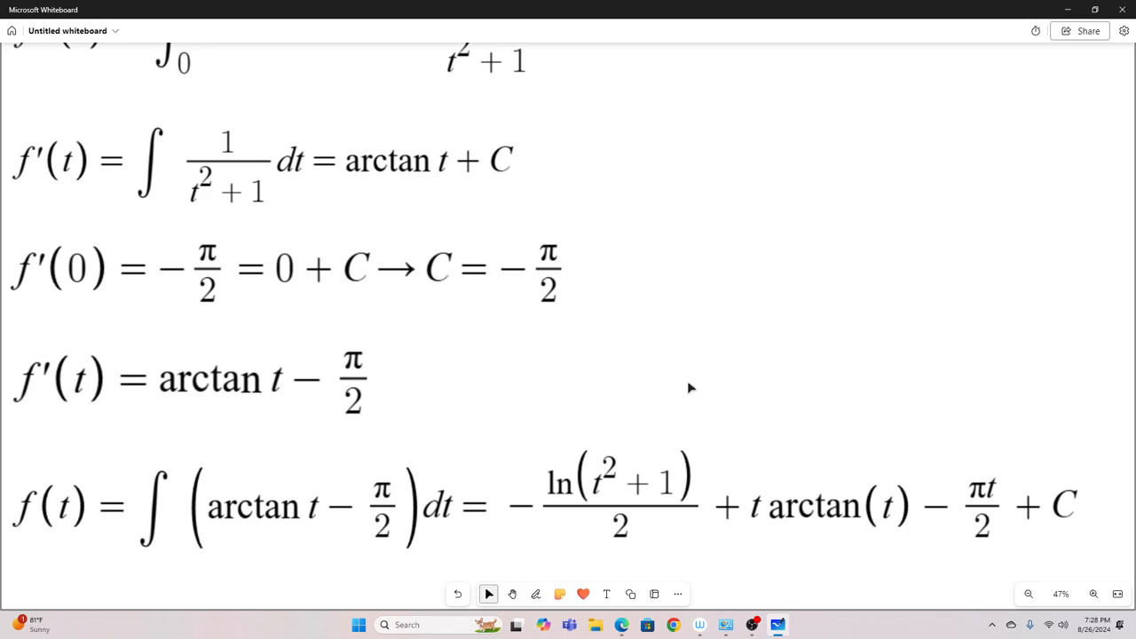
pyautogui.moveTo(494, 544)
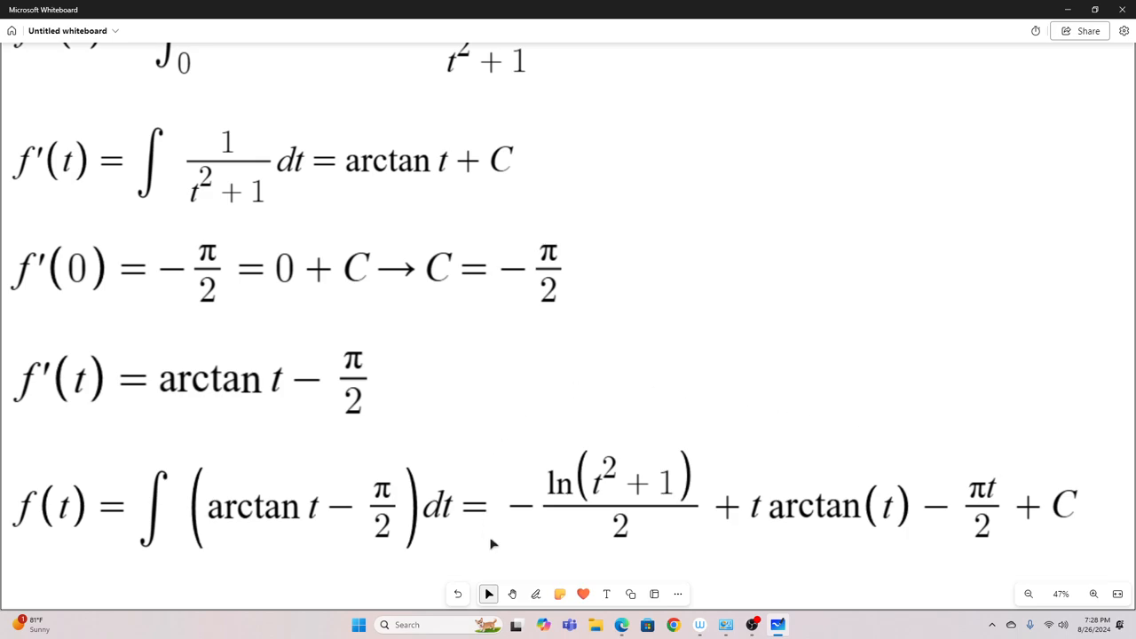
pyautogui.click(258, 504)
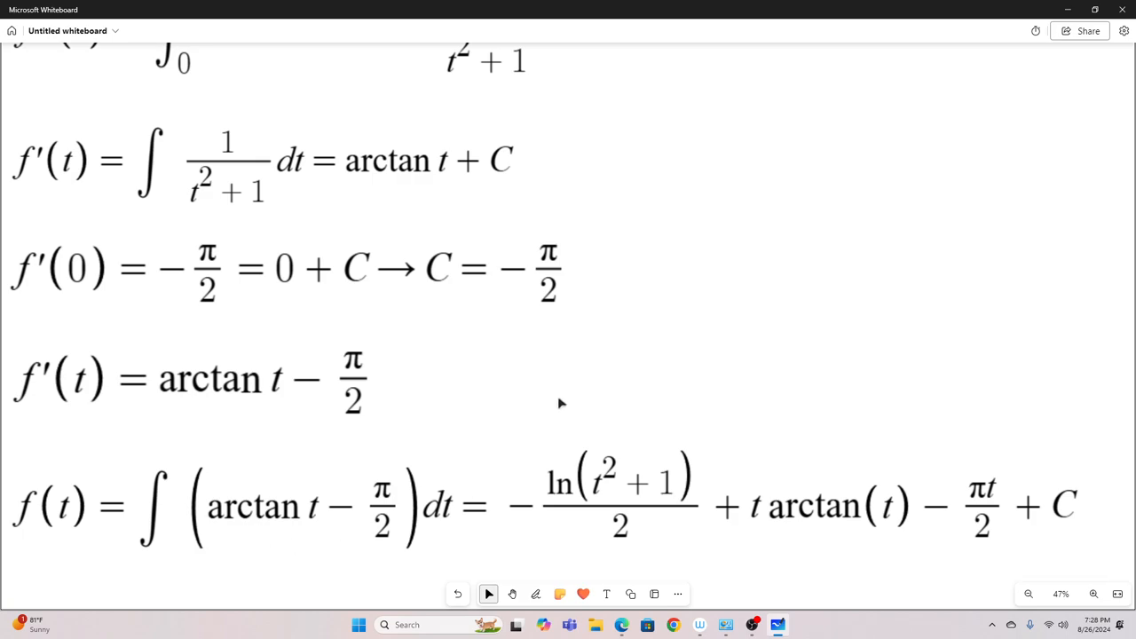
pyautogui.click(405, 515)
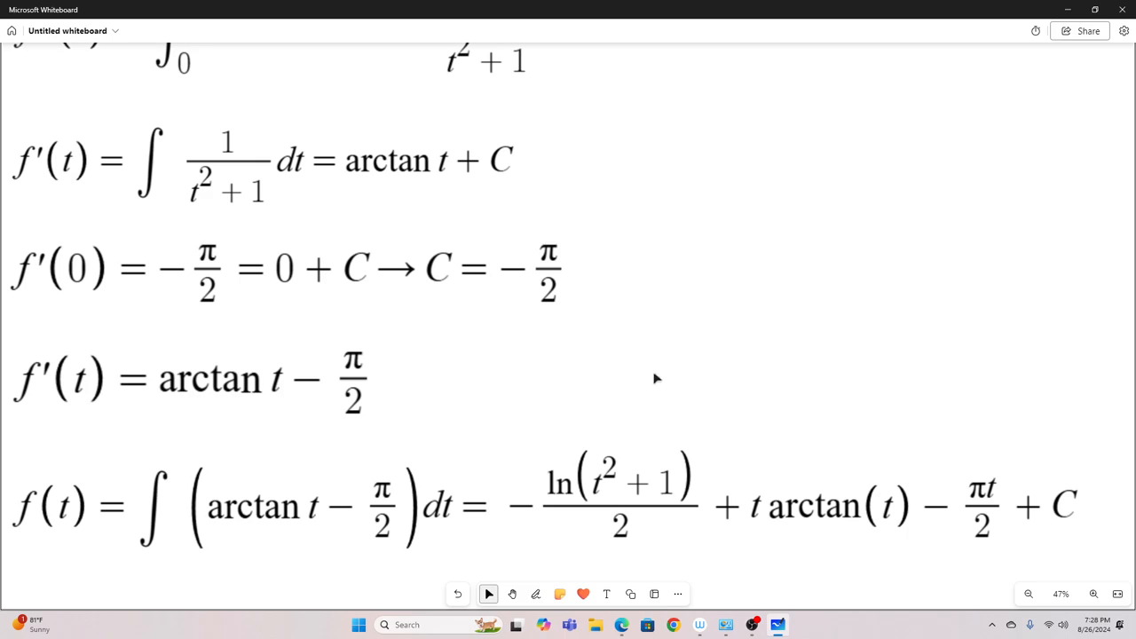
pyautogui.moveTo(769, 415)
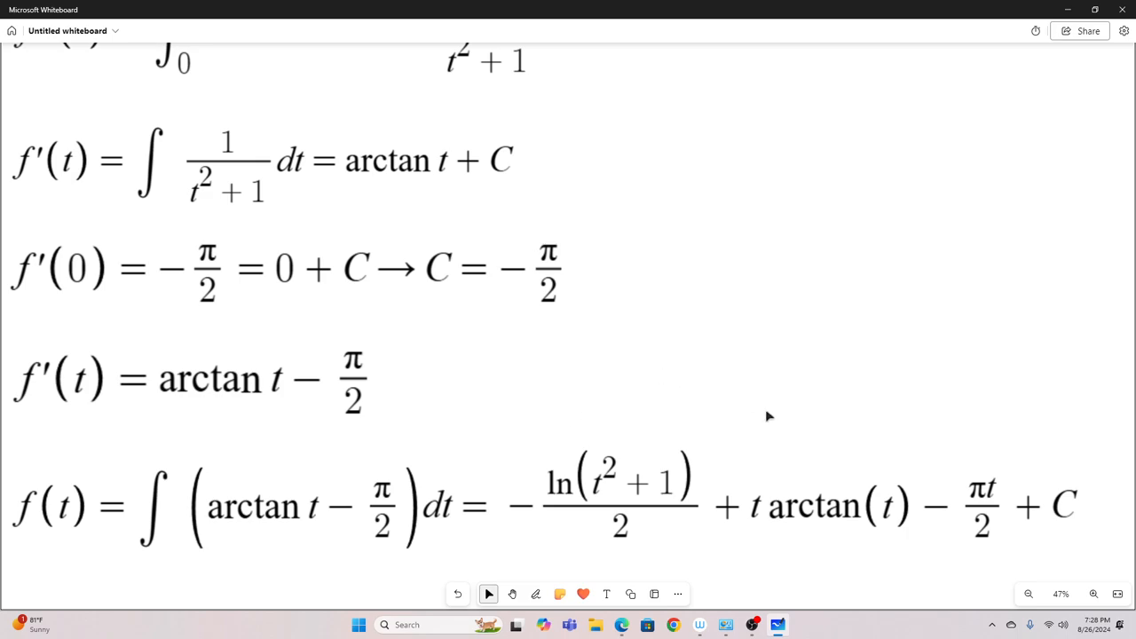
pyautogui.click(323, 568)
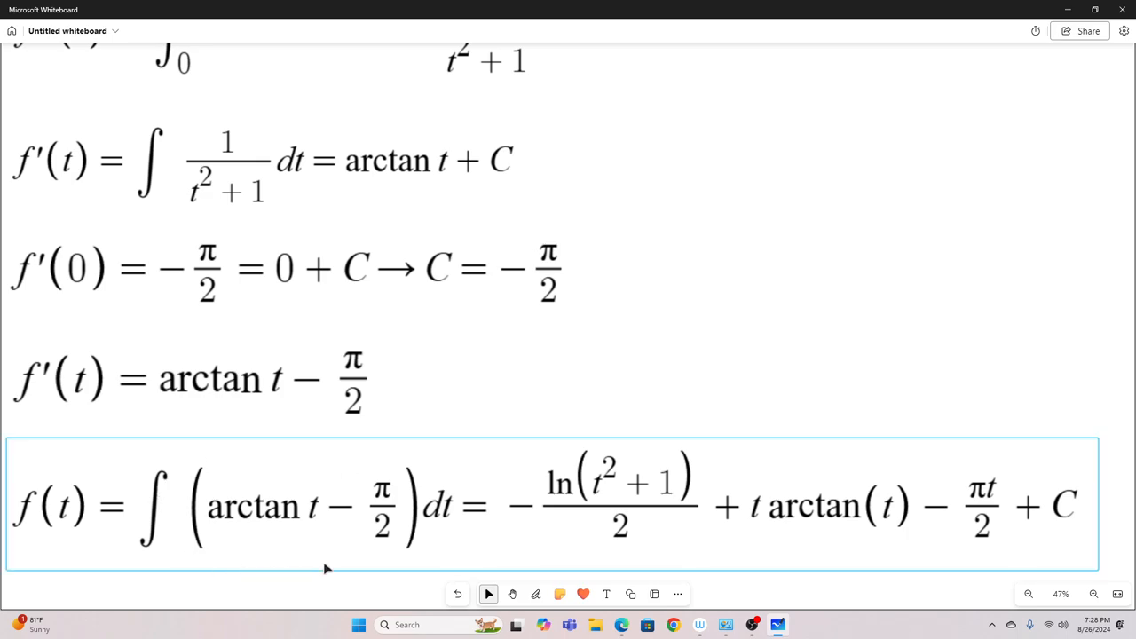
pyautogui.click(820, 362)
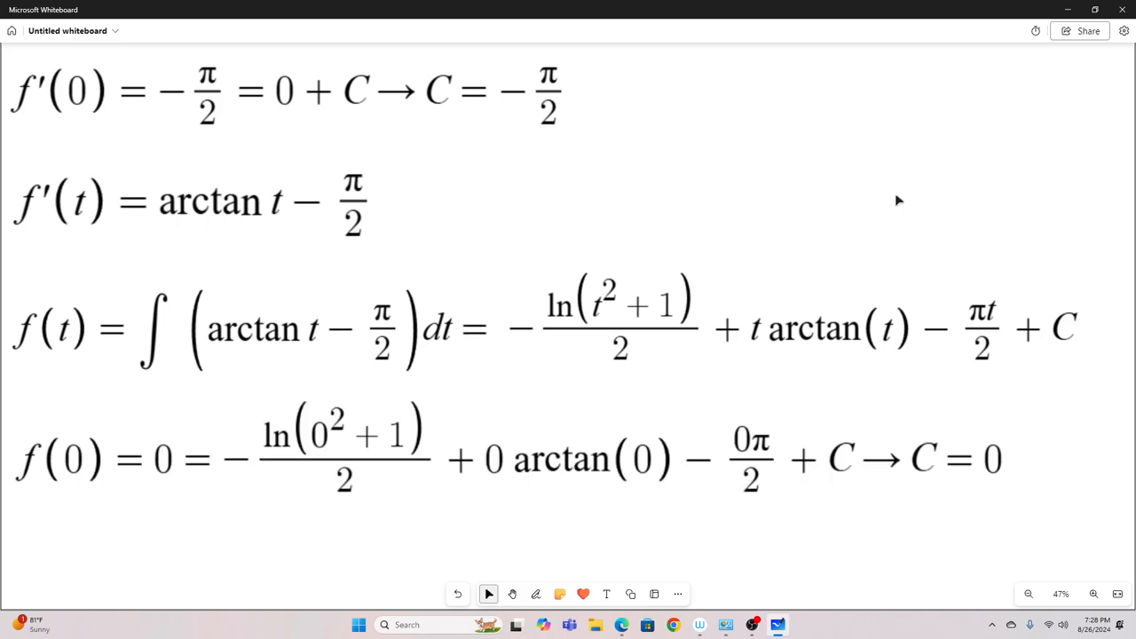
# - Add f(0) = 0 = −ln(1)/2 + 0 − 0 + C, showing C = 0
pyautogui.click(417, 440)
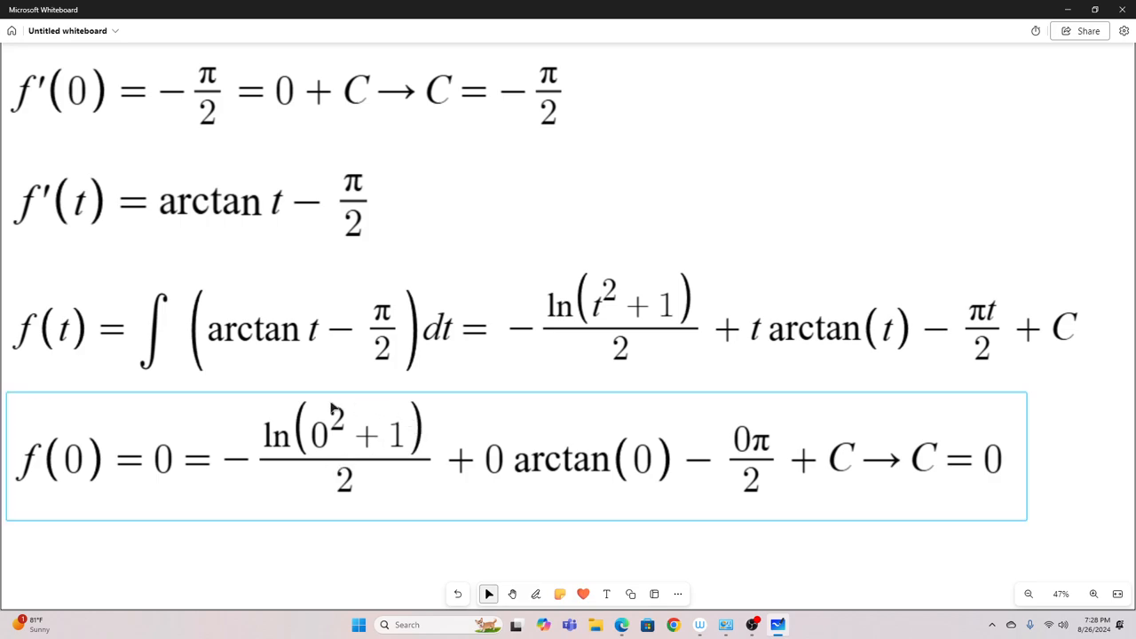
pyautogui.moveTo(318, 454)
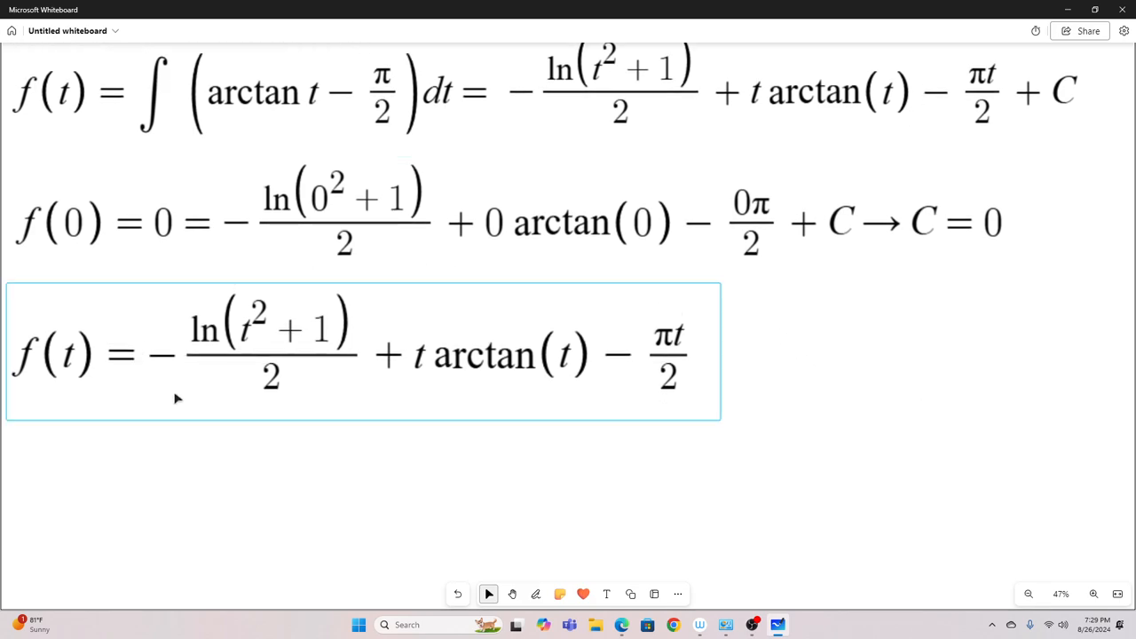
# - Add final f(t) = −ln(t²+1)/2 + t arctan t − πt/2 and I = f(1) = −ln2/2 − π/4
pyautogui.click(902, 431)
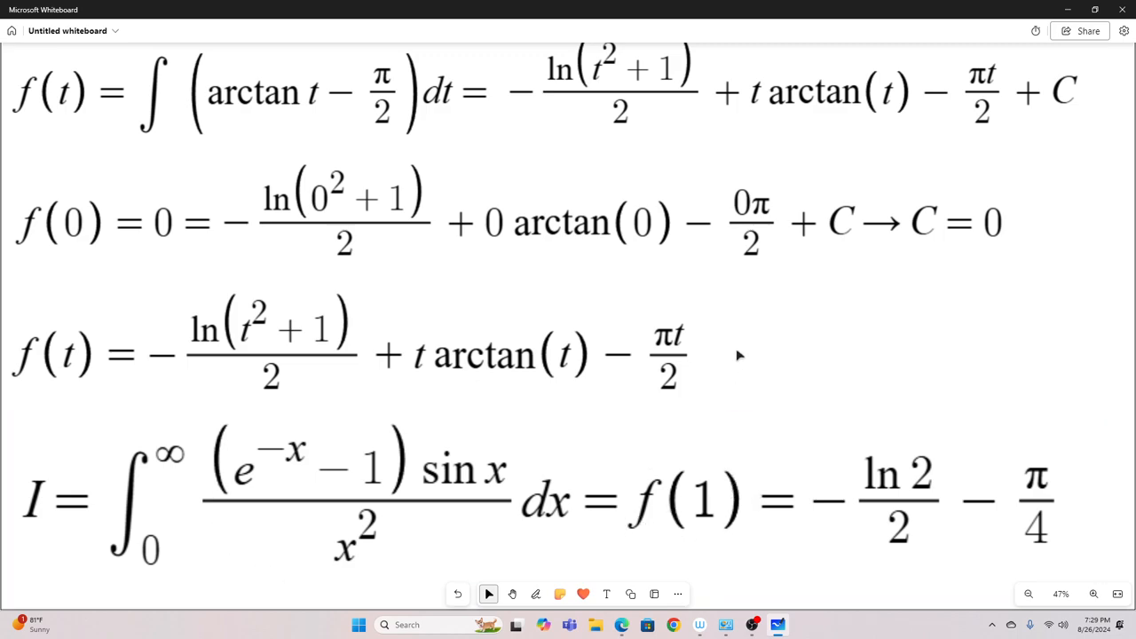
pyautogui.moveTo(213, 376)
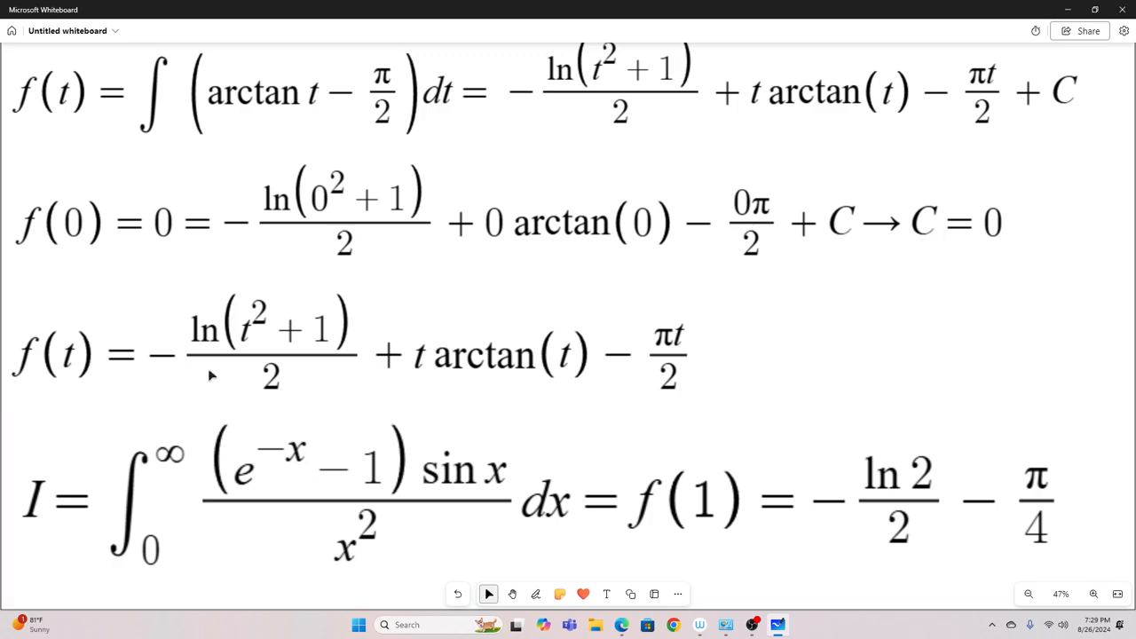
pyautogui.moveTo(1038, 339)
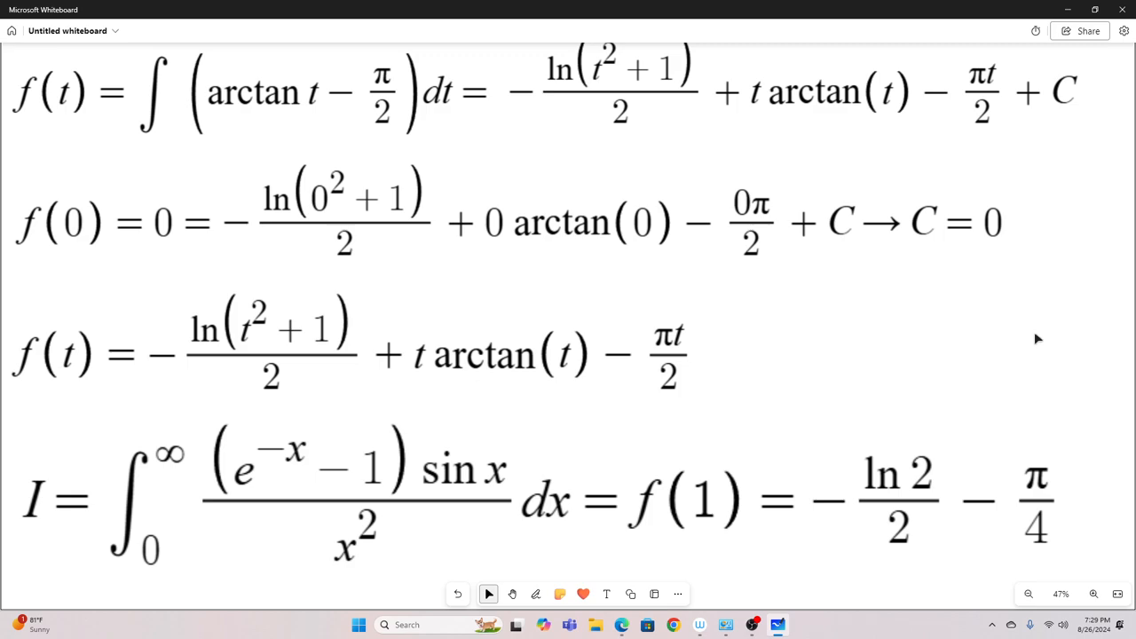
pyautogui.moveTo(1104, 431)
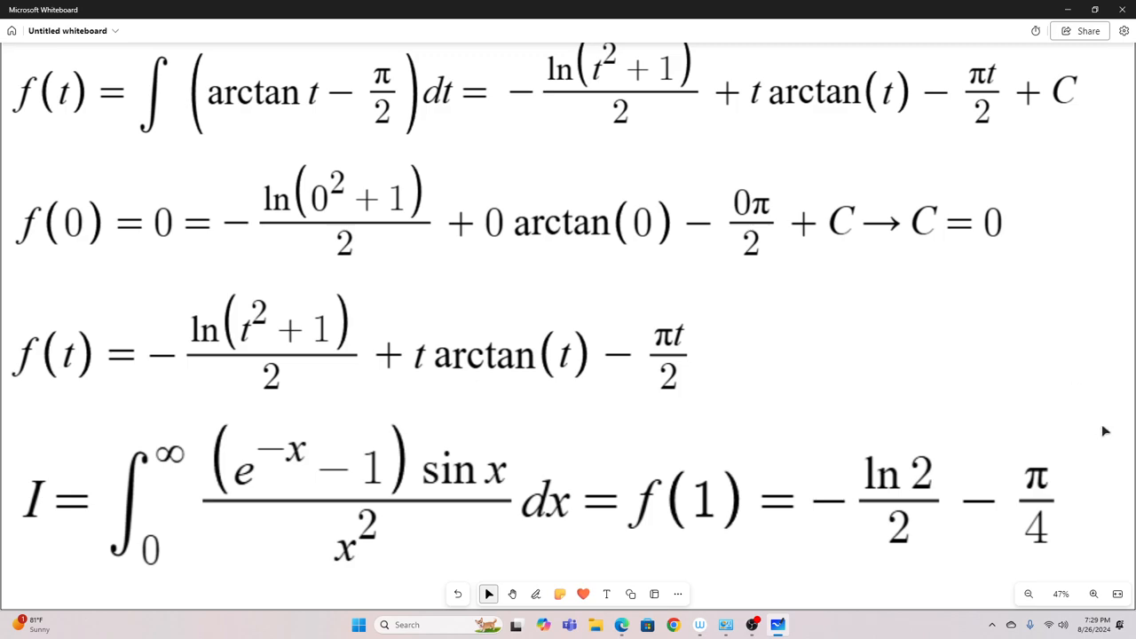
pyautogui.moveTo(1051, 371)
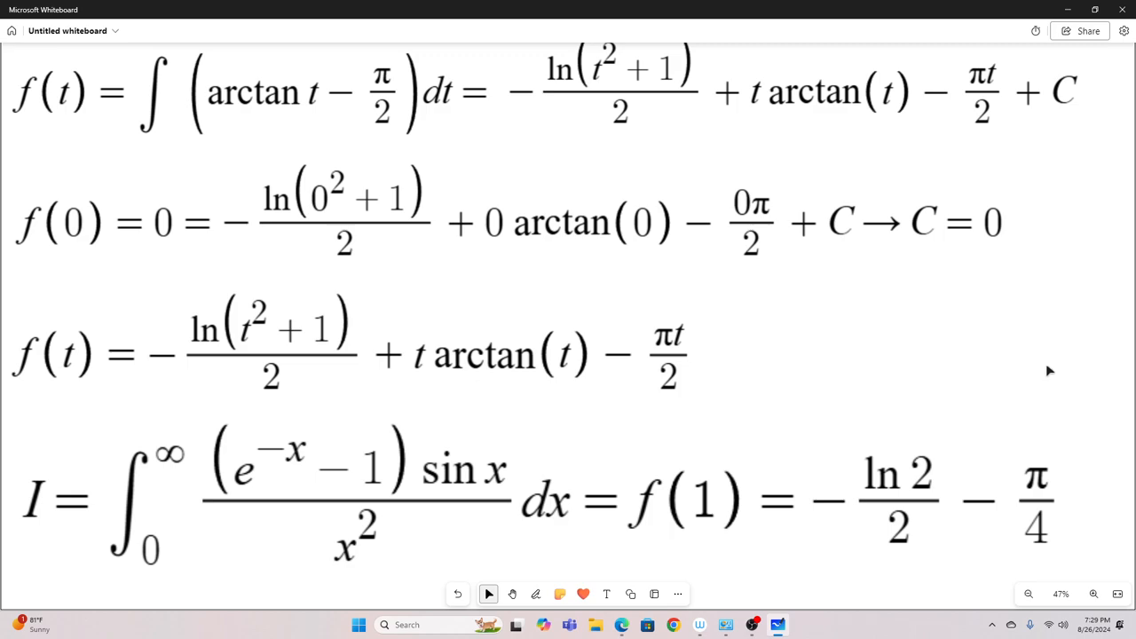